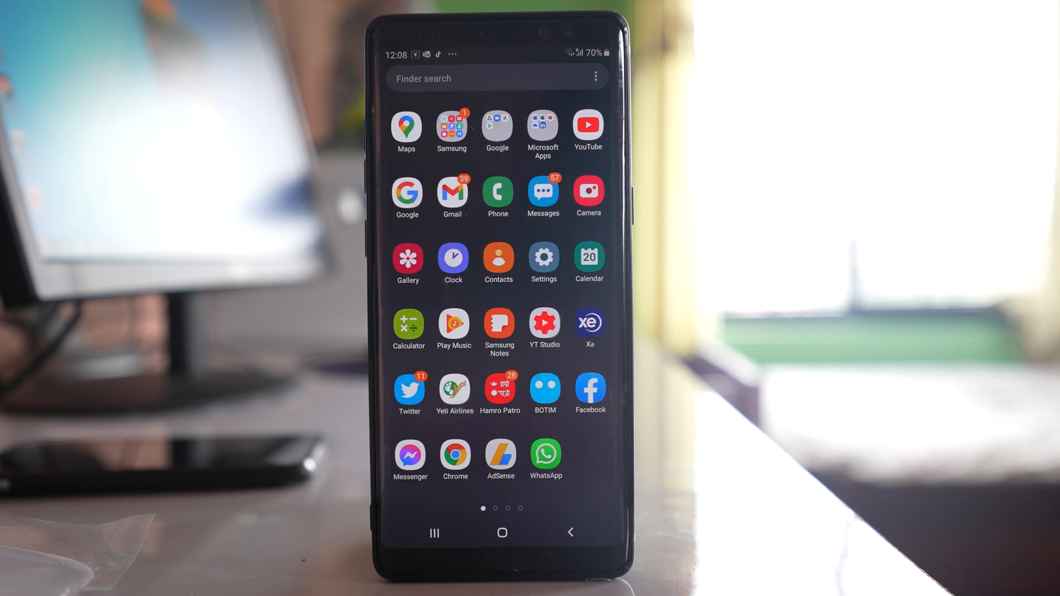
Launch WhatsApp and reach Settings > Storage and data via the three-dot menu.
{"action": "left_click", "coordinate": [545, 455]}
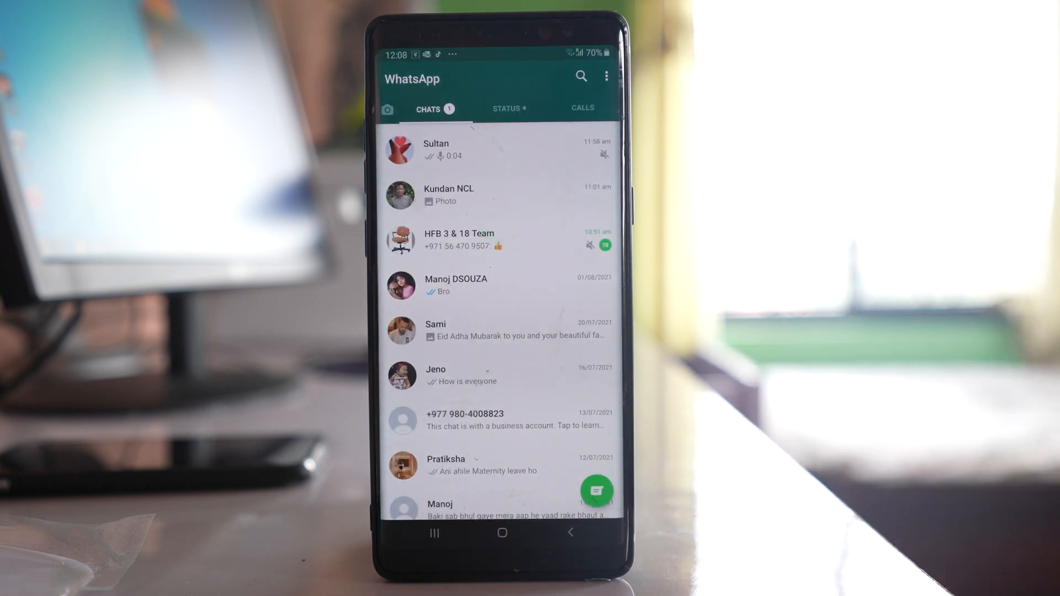
{"action": "left_click", "coordinate": [606, 77]}
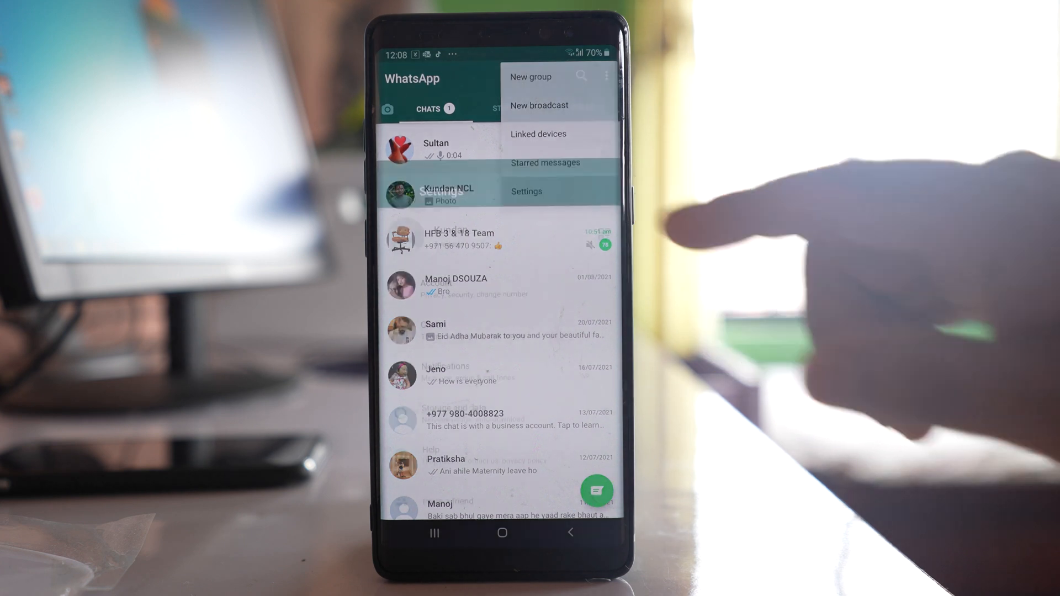
{"action": "left_click", "coordinate": [527, 192]}
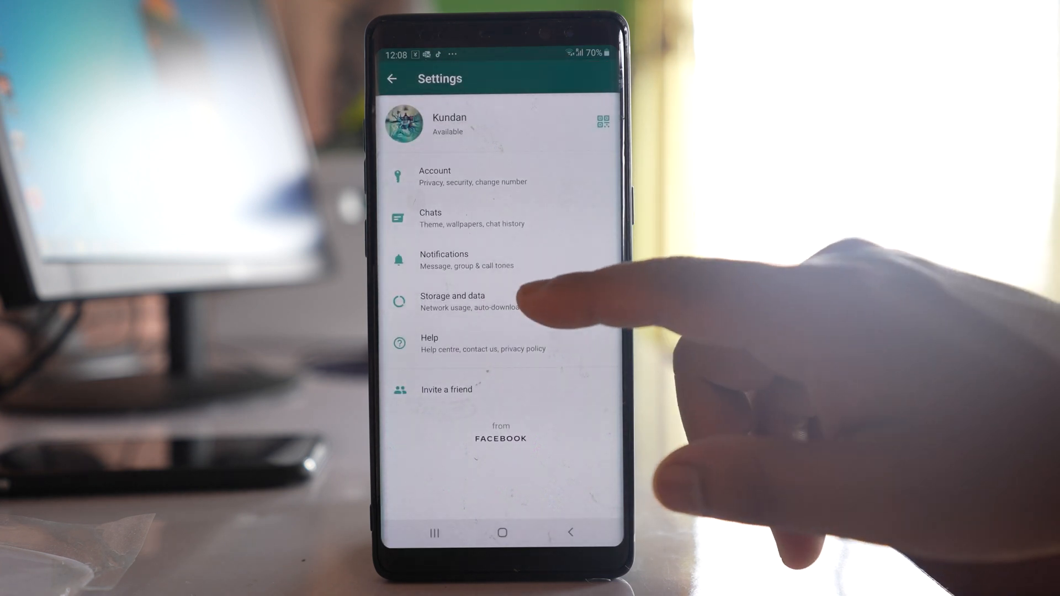
{"action": "left_click", "coordinate": [452, 301]}
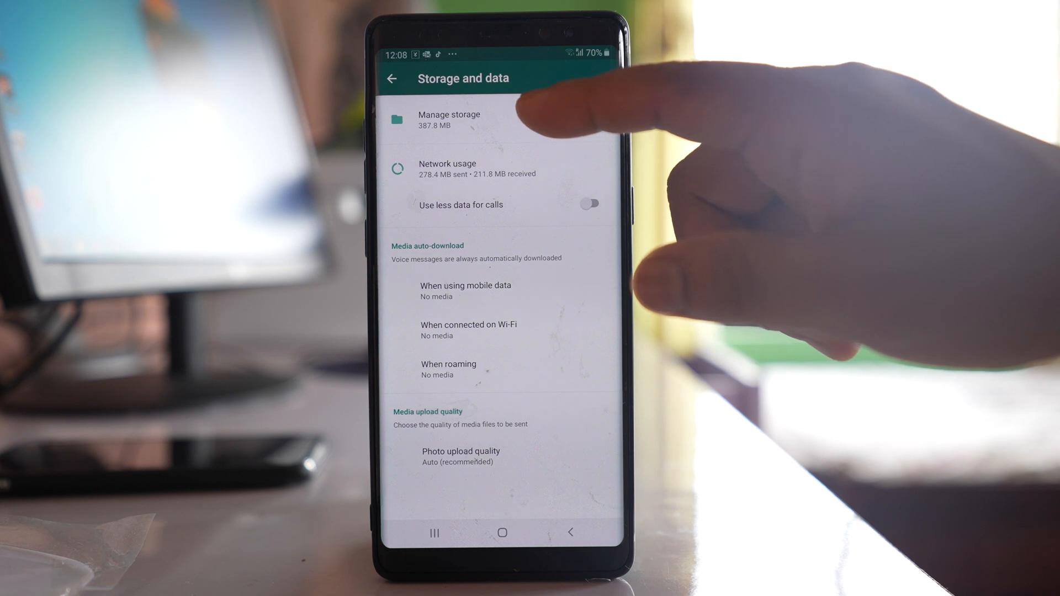
In Manage storage, view the media files of the HFB 3 & 18 Team chat sorted by size.
{"action": "left_click", "coordinate": [448, 120]}
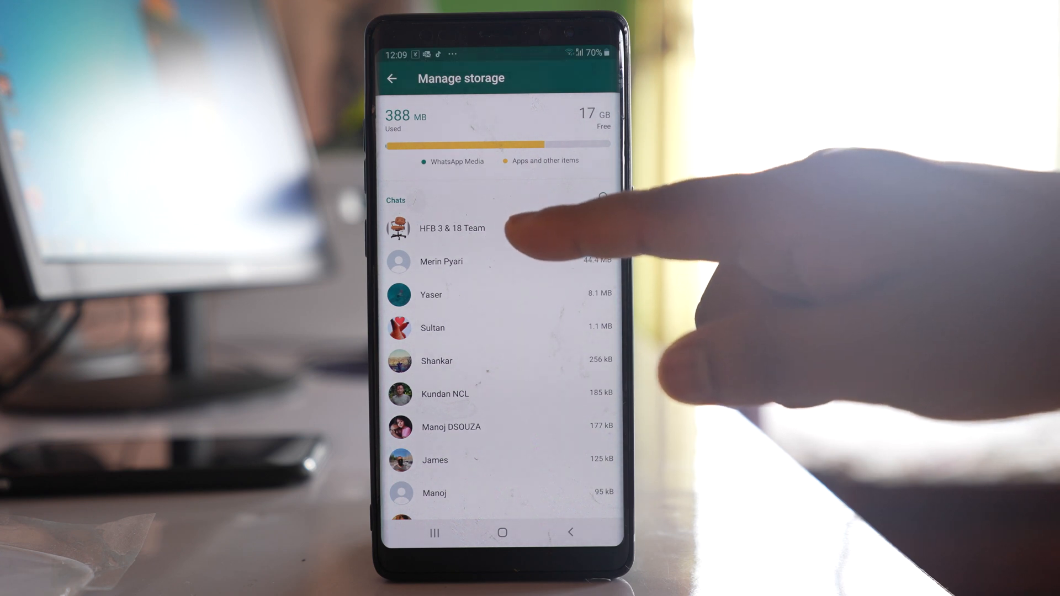
{"action": "left_click", "coordinate": [449, 228]}
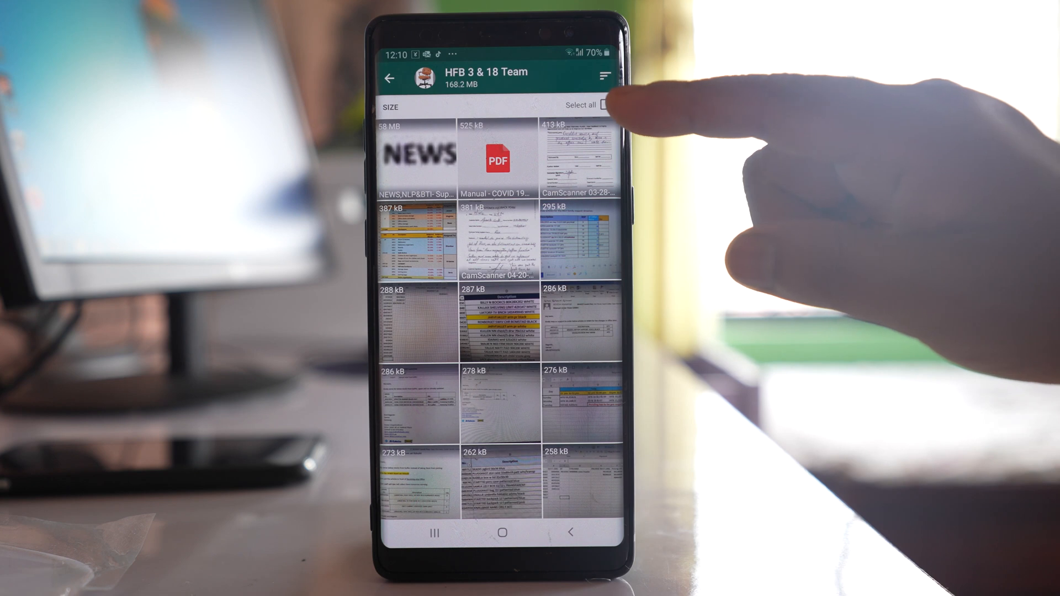
Select the large NEWS file, another file and the spreadsheet image in the chat's media.
{"action": "left_click", "coordinate": [601, 105]}
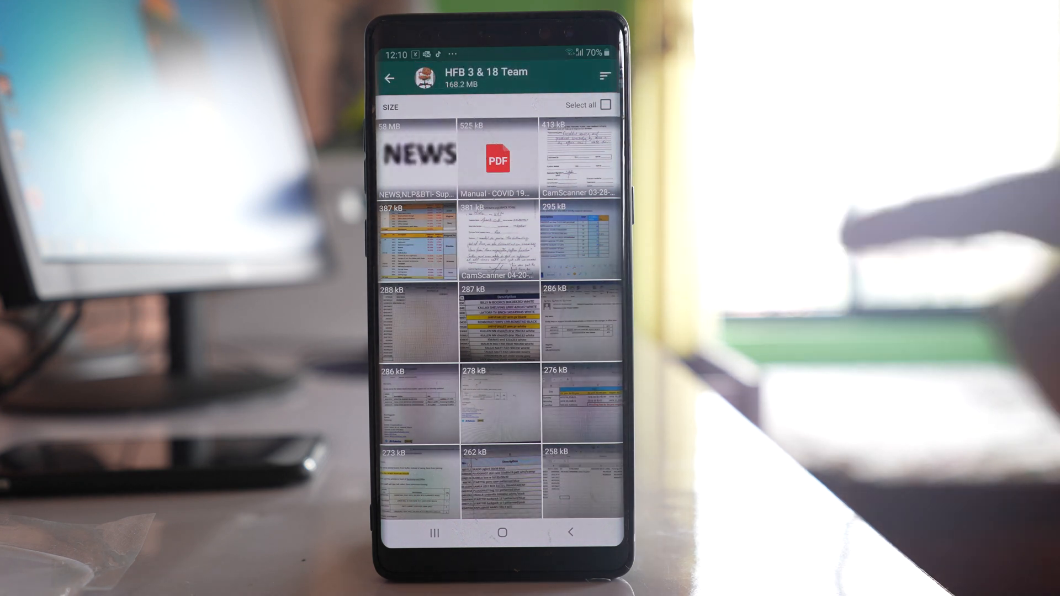
{"action": "left_click", "coordinate": [419, 156]}
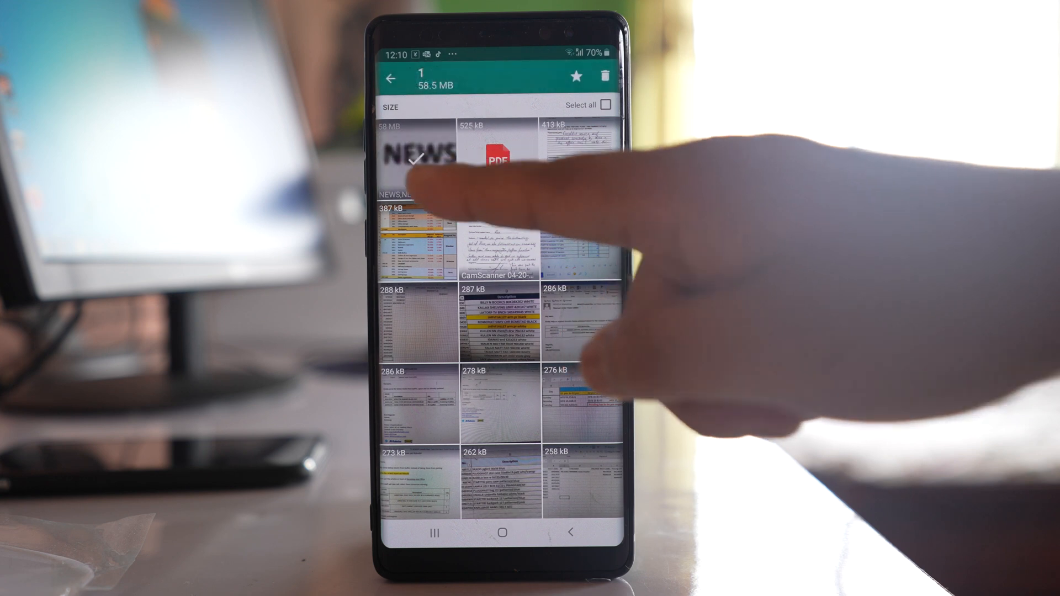
{"action": "left_click", "coordinate": [578, 157]}
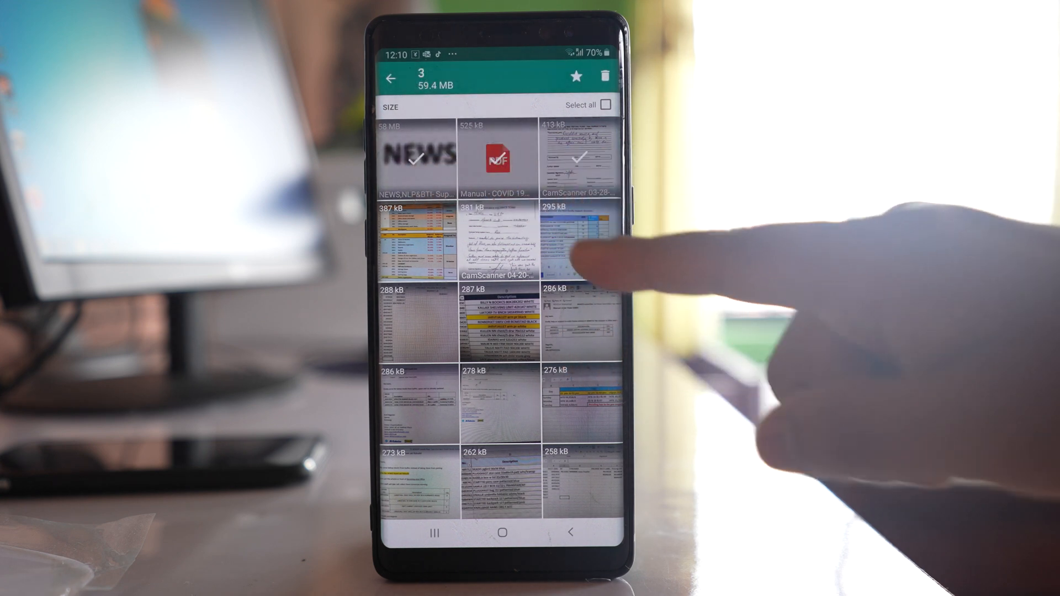
{"action": "left_click", "coordinate": [578, 238]}
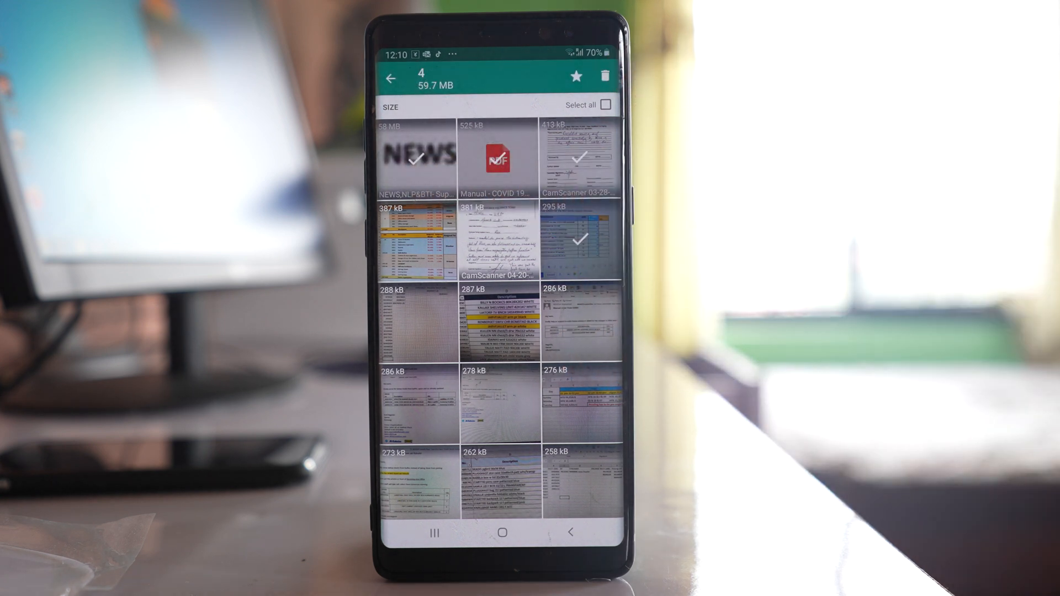
Clear the file selection and return to the main chats list.
{"action": "left_click", "coordinate": [389, 77]}
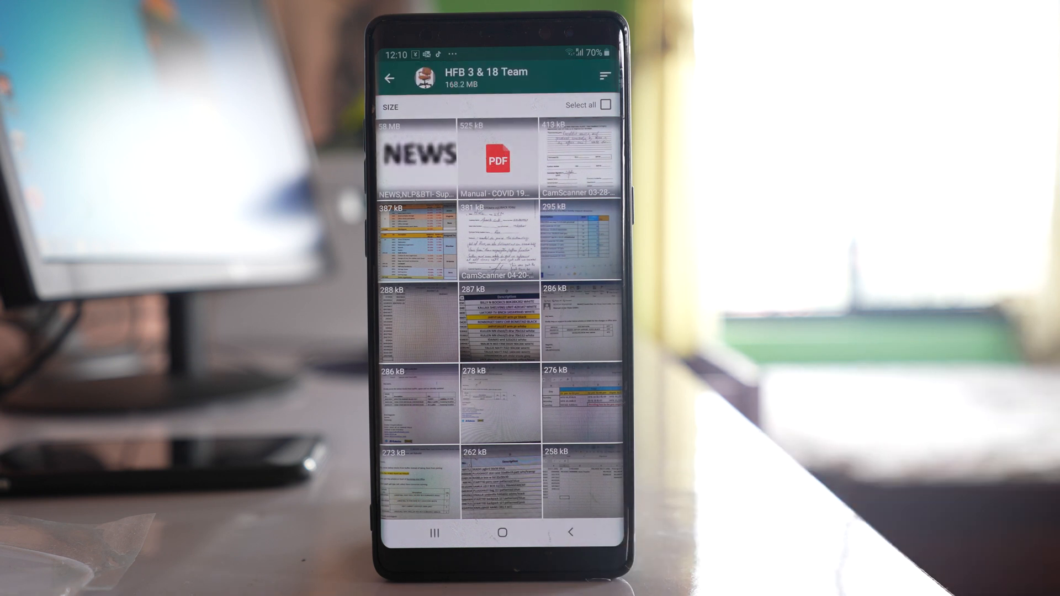
{"action": "left_click", "coordinate": [388, 78]}
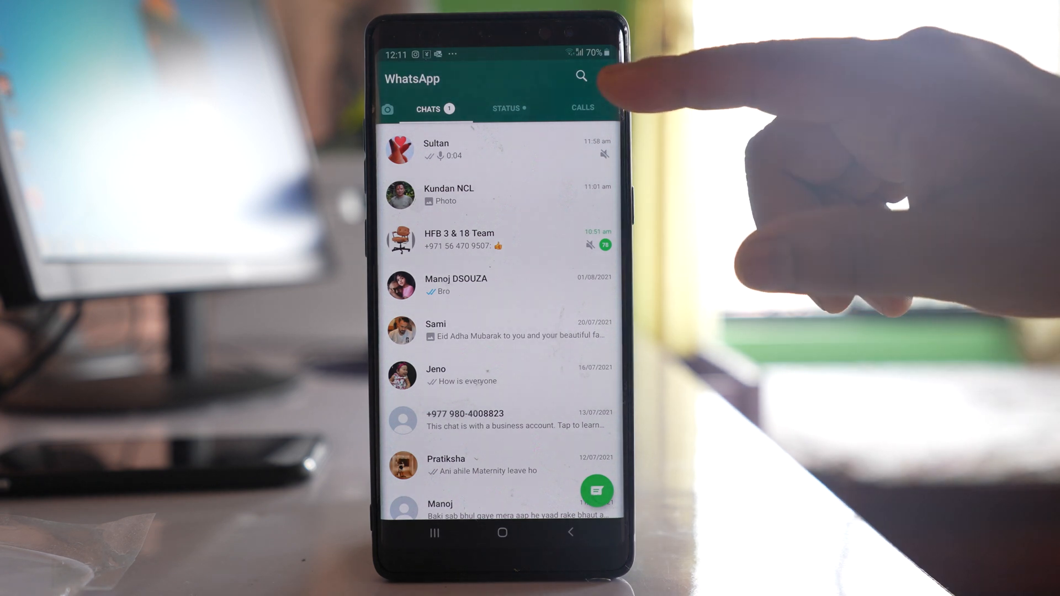
In Settings > Account > Privacy > Blocked contacts, unblock the single blocked number.
{"action": "left_click", "coordinate": [606, 75]}
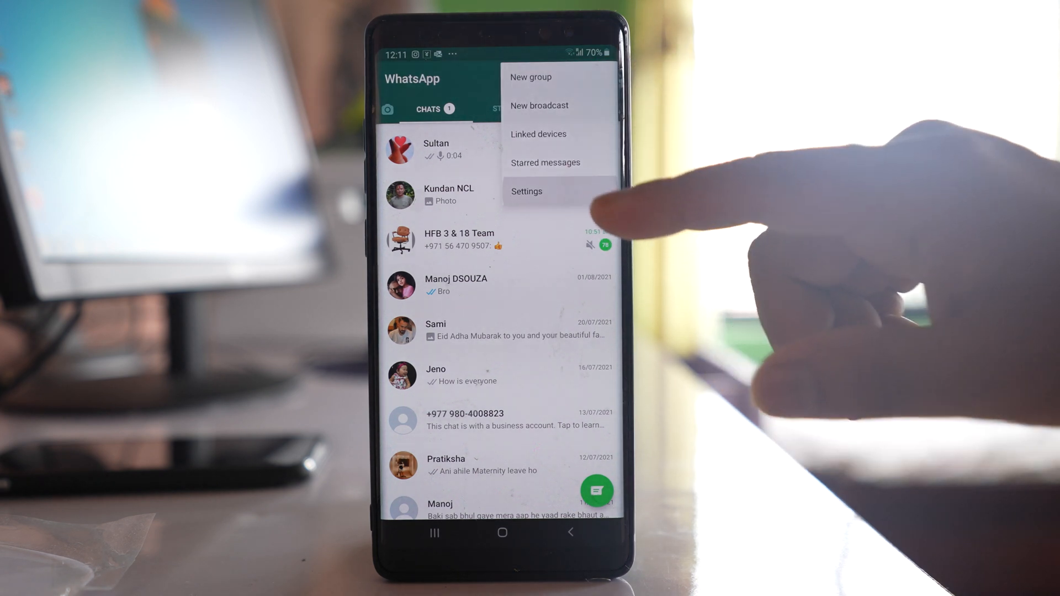
{"action": "left_click", "coordinate": [527, 192]}
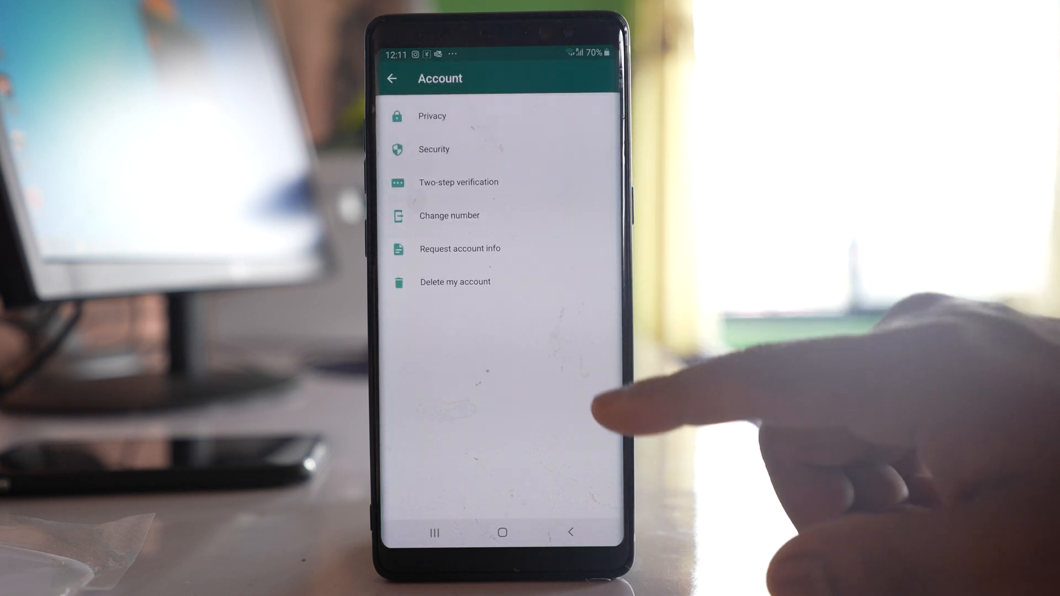
{"action": "left_click", "coordinate": [432, 115]}
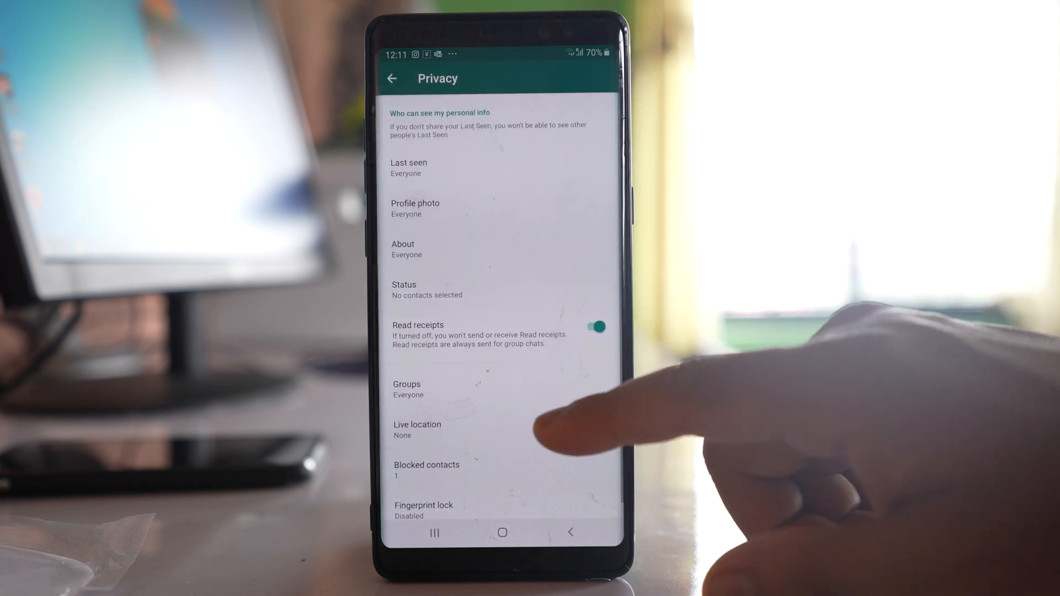
{"action": "left_click", "coordinate": [426, 471]}
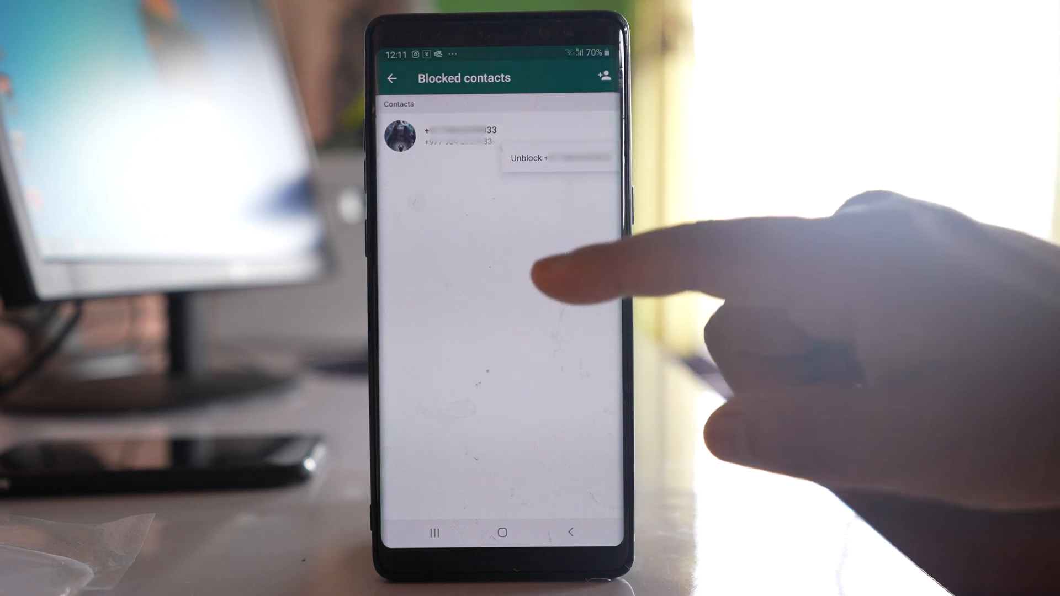
{"action": "left_click", "coordinate": [529, 157]}
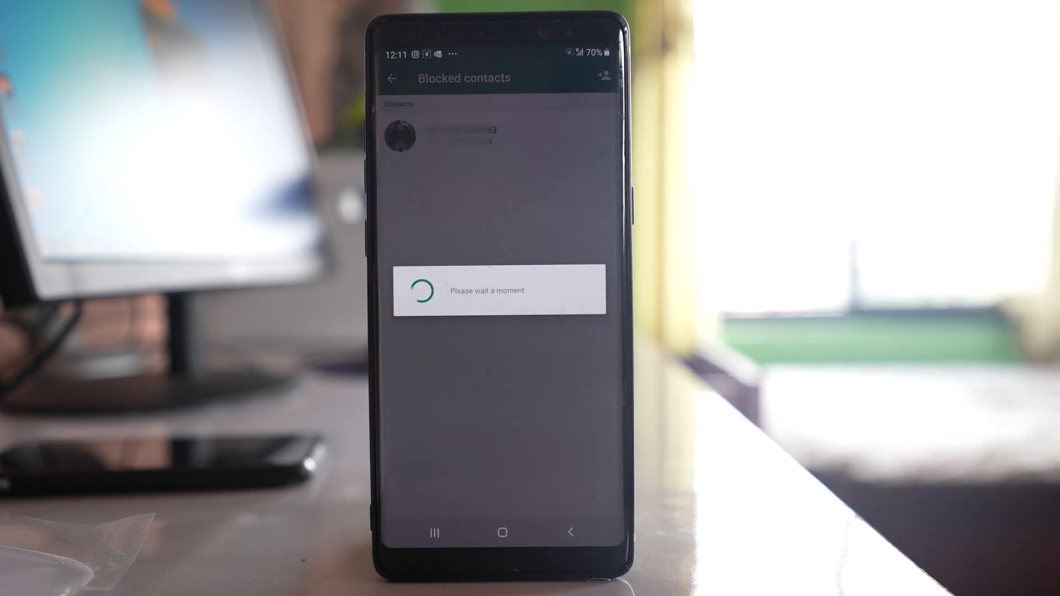